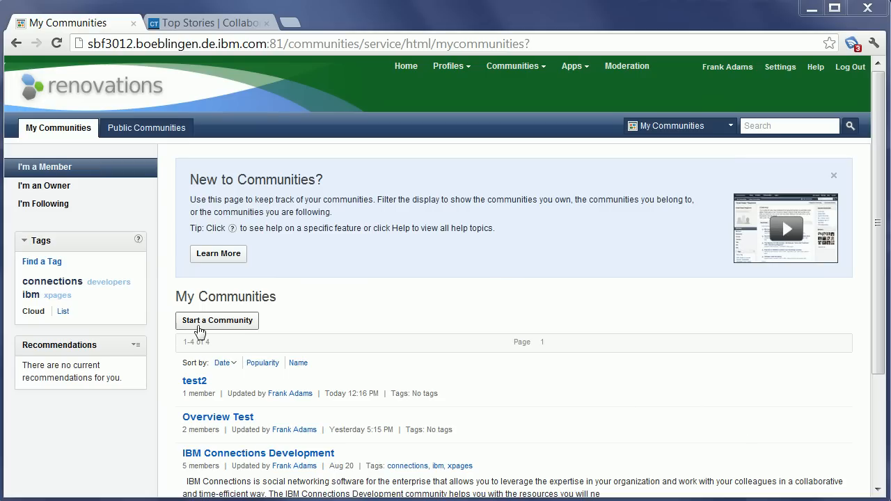
- Create a community named 'Demo', keep public access, and save it
{"action": "left_click", "coordinate": [216, 321]}
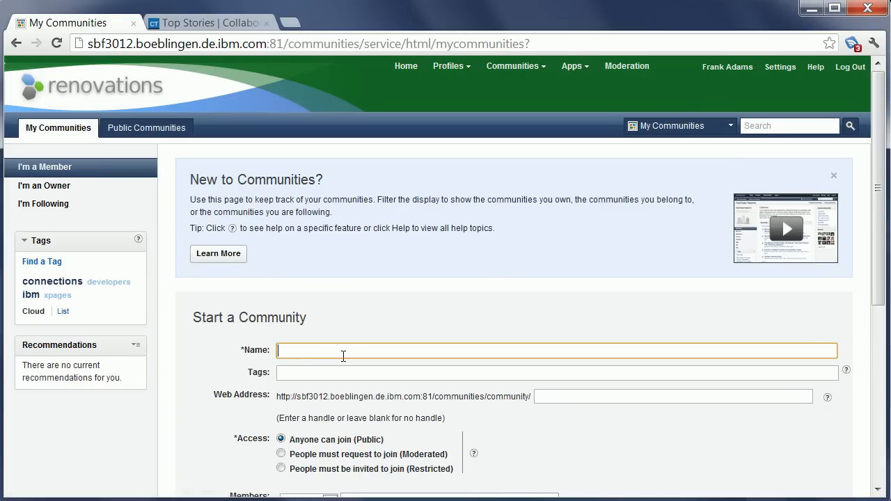
{"action": "type", "text": "Demo"}
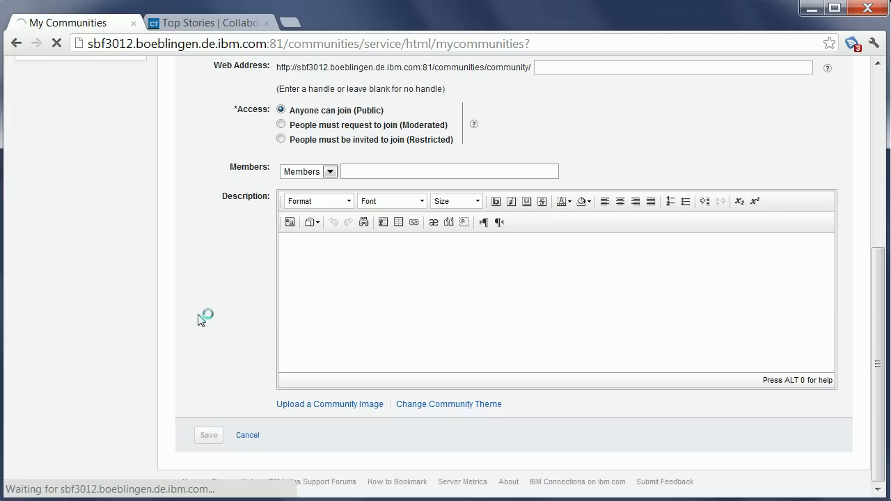
{"action": "left_click", "coordinate": [208, 435]}
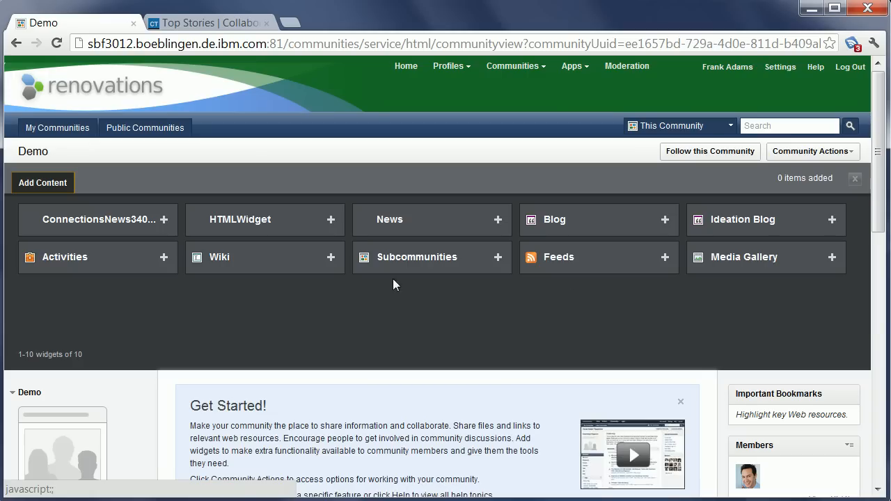
{"action": "mouse_move", "coordinate": [419, 291]}
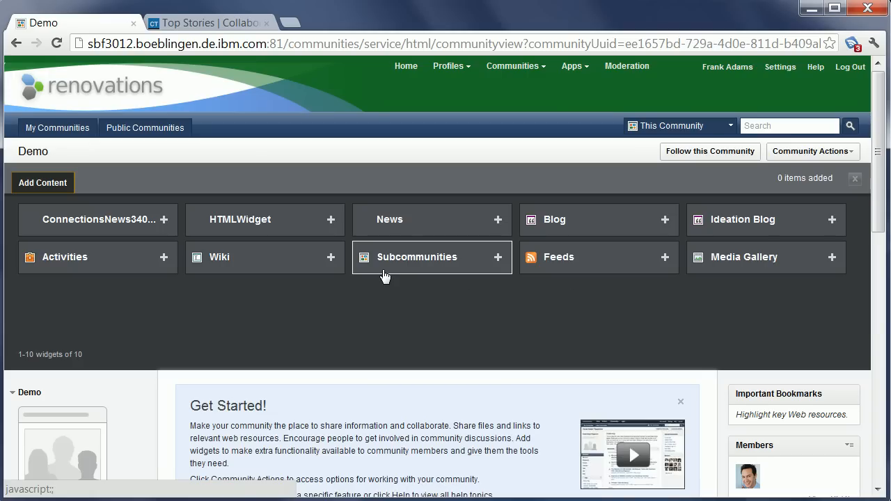
{"action": "mouse_move", "coordinate": [507, 336]}
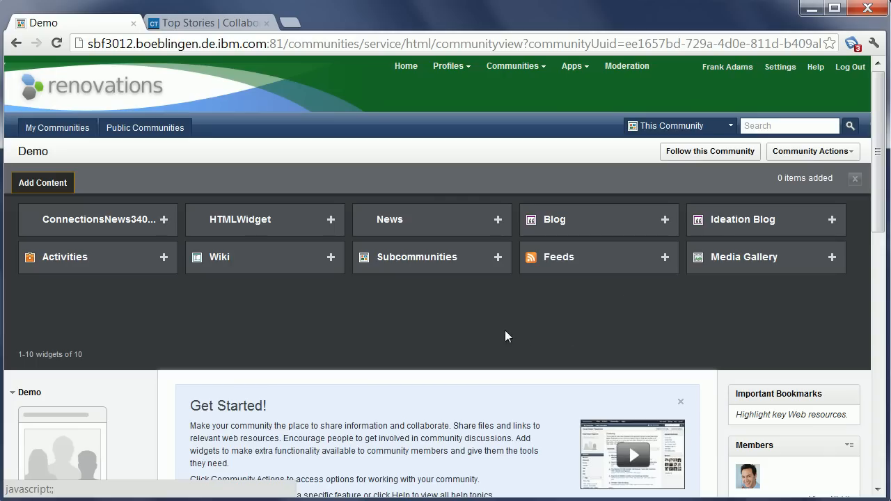
{"action": "mouse_move", "coordinate": [412, 233]}
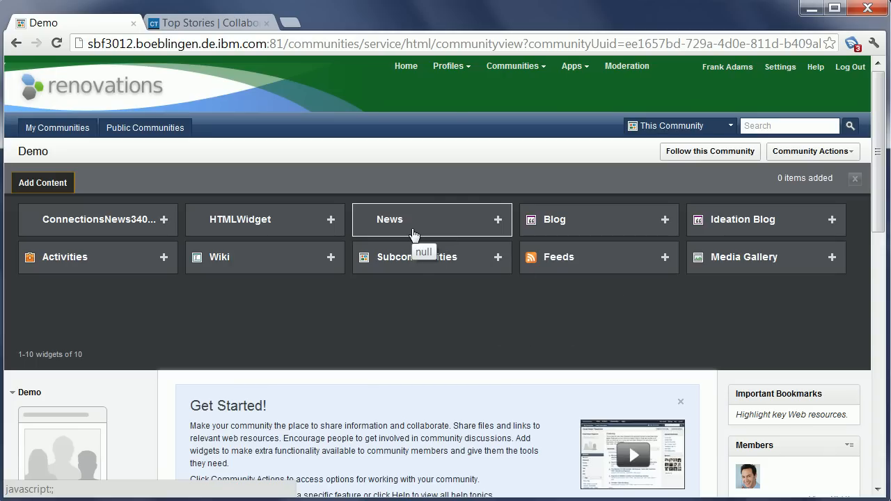
{"action": "mouse_move", "coordinate": [409, 231]}
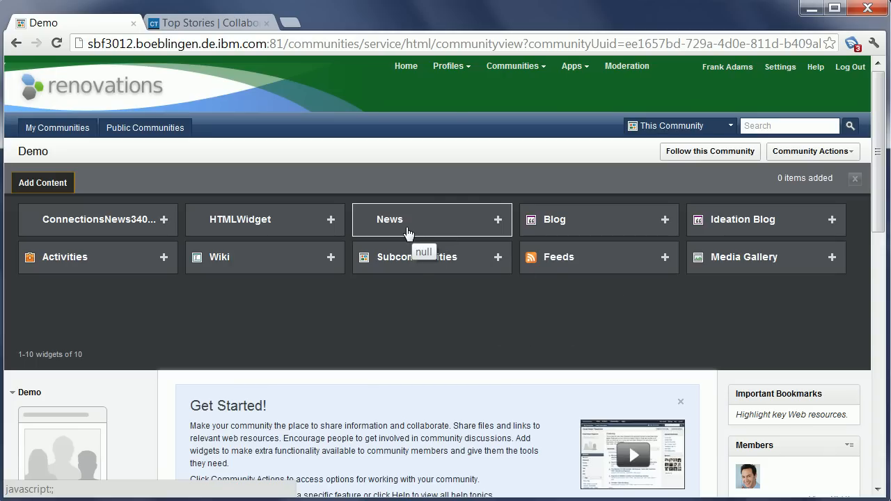
{"action": "mouse_move", "coordinate": [479, 313]}
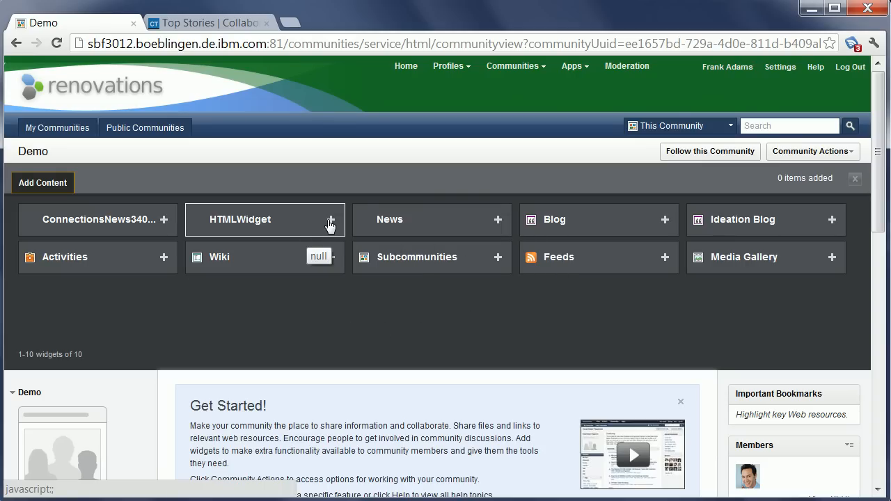
- Add the HTMLWidget from the Add Content palette to the Demo community
{"action": "left_click", "coordinate": [331, 219]}
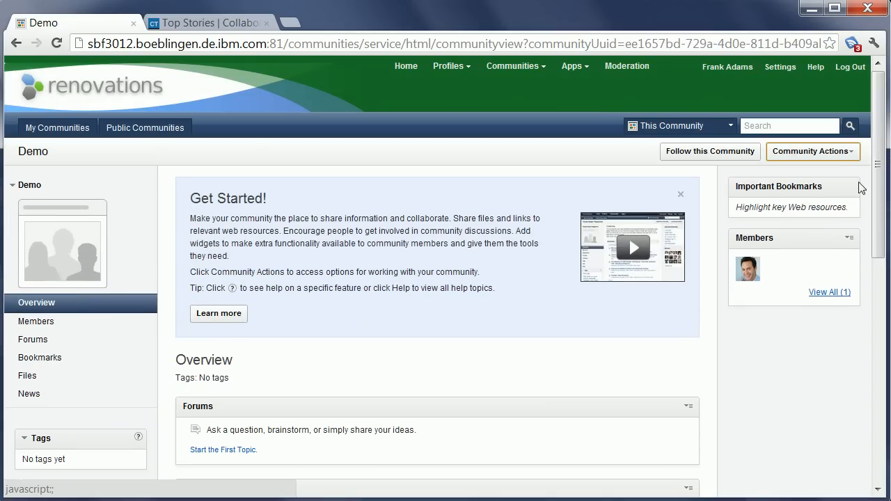
- Move the new HTML widget up so it sits above Forums
{"action": "scroll", "scroll_direction": "down", "scroll_amount": 3}
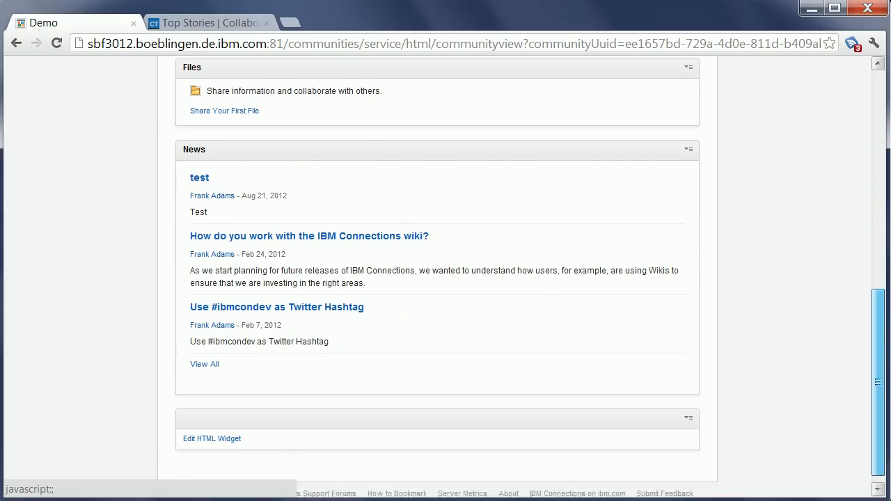
{"action": "scroll", "scroll_direction": "down", "scroll_amount": 3}
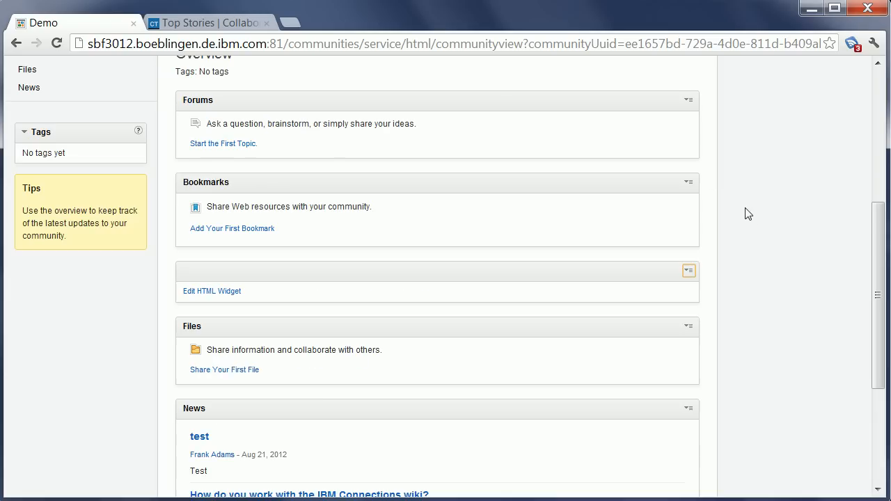
{"action": "left_click", "coordinate": [688, 270]}
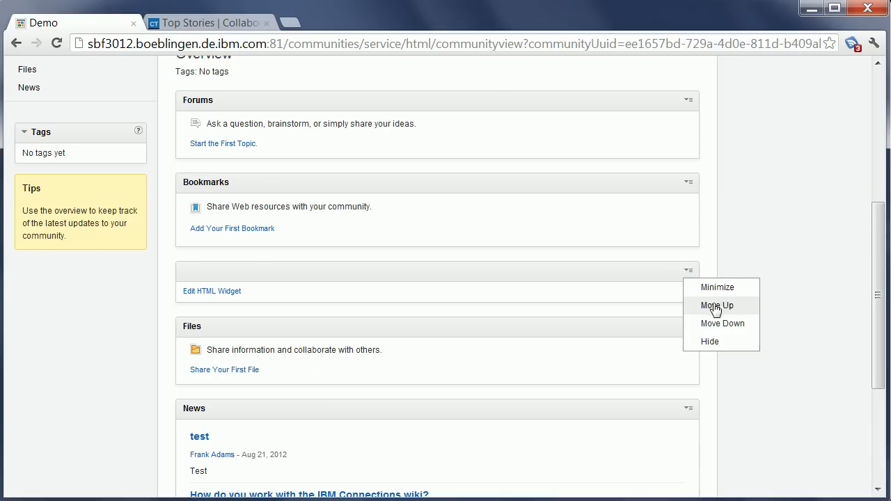
{"action": "left_click", "coordinate": [716, 305]}
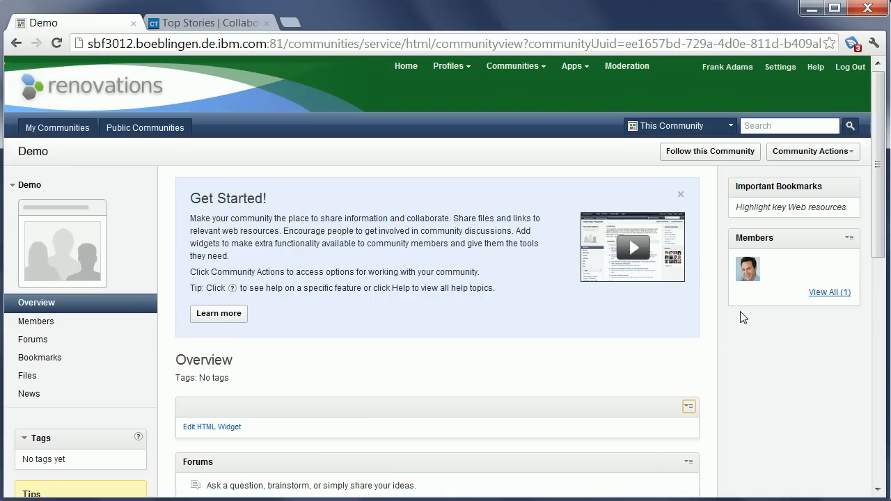
{"action": "mouse_move", "coordinate": [744, 373]}
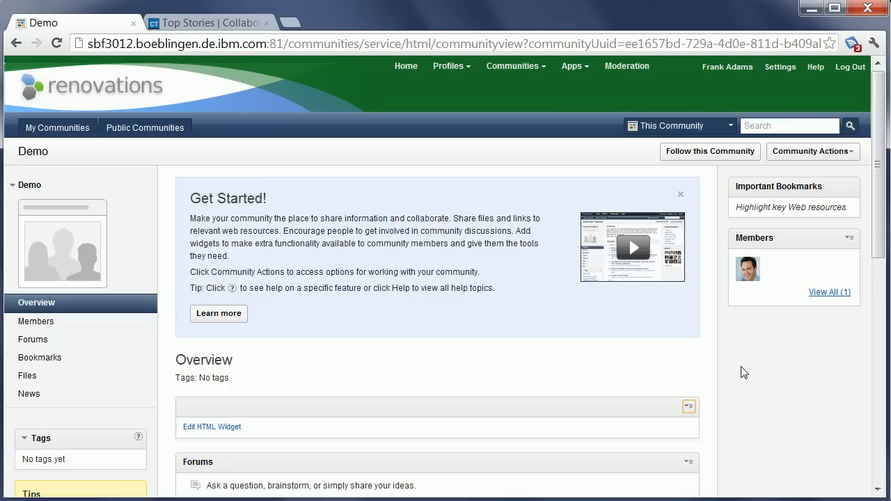
{"action": "mouse_move", "coordinate": [206, 439]}
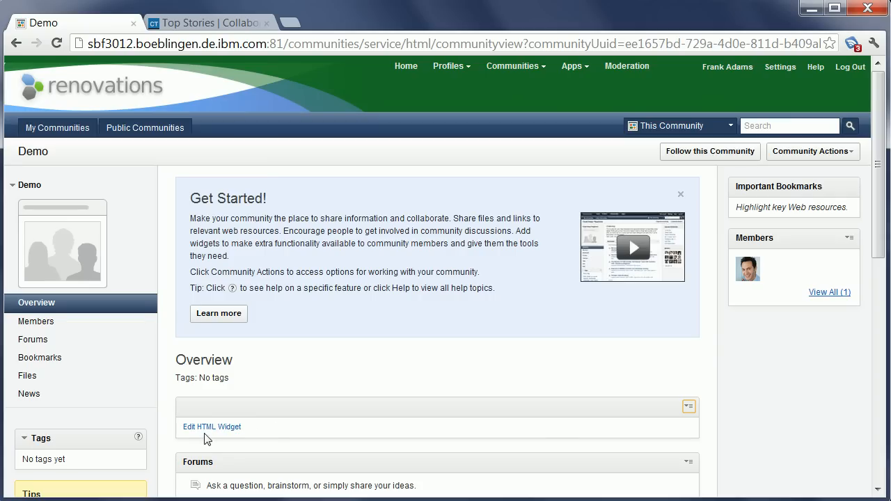
{"action": "mouse_move", "coordinate": [279, 432]}
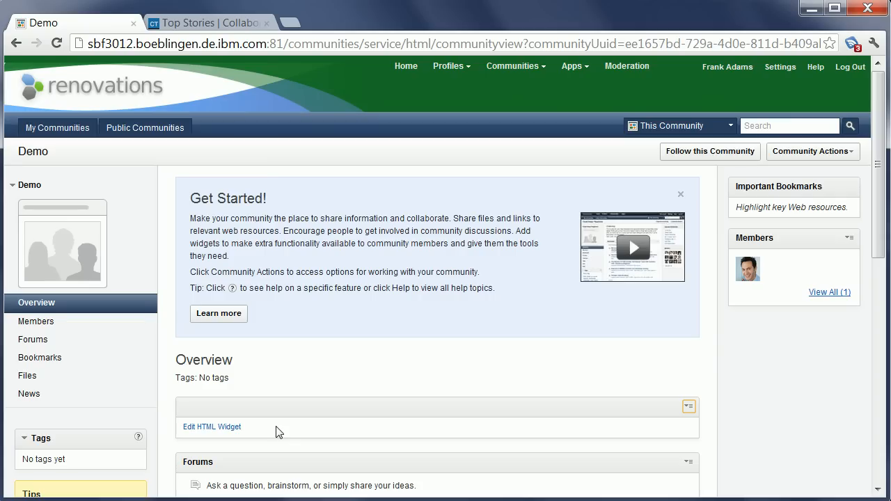
- Title the HTML widget 'Collaboration Today' in its settings form
{"action": "left_click", "coordinate": [211, 427]}
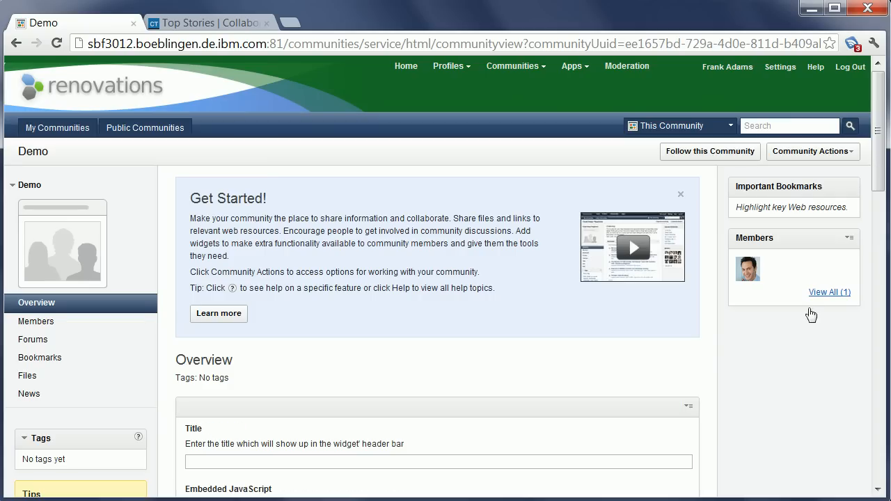
{"action": "scroll", "scroll_direction": "down", "scroll_amount": 3}
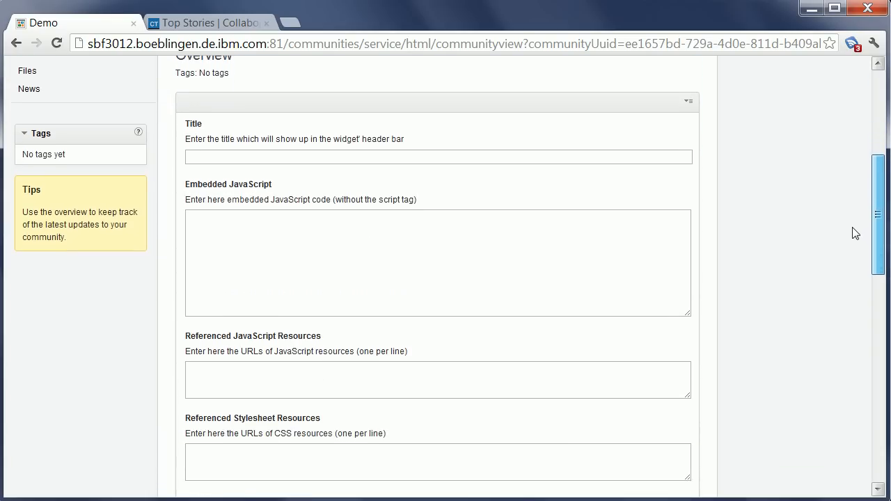
{"action": "scroll", "scroll_direction": "down", "scroll_amount": 3}
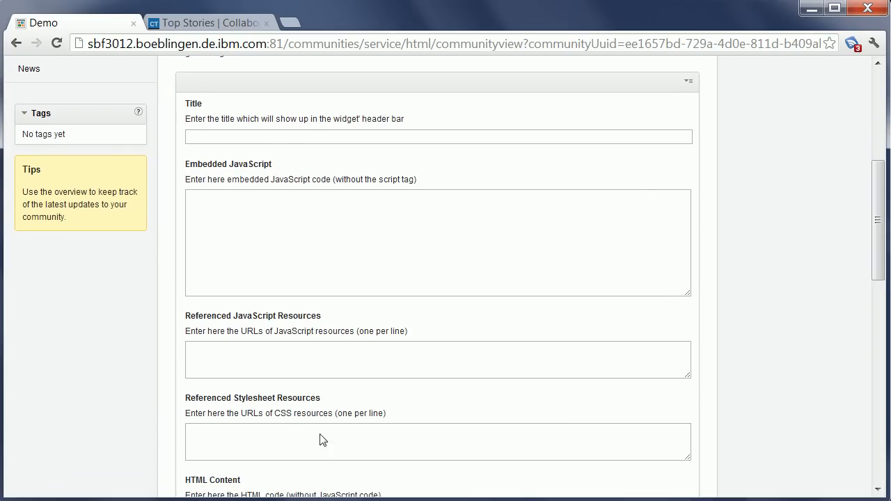
{"action": "type", "text": "Collaboration Tod"}
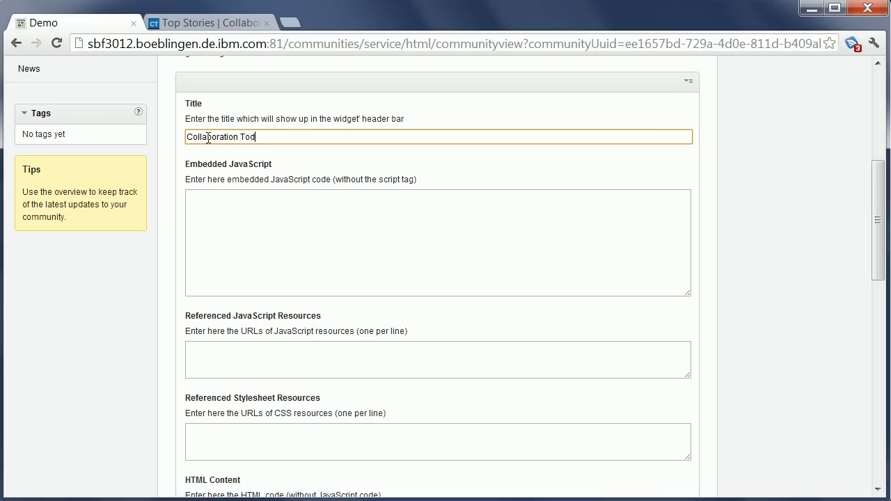
{"action": "type", "text": "ay"}
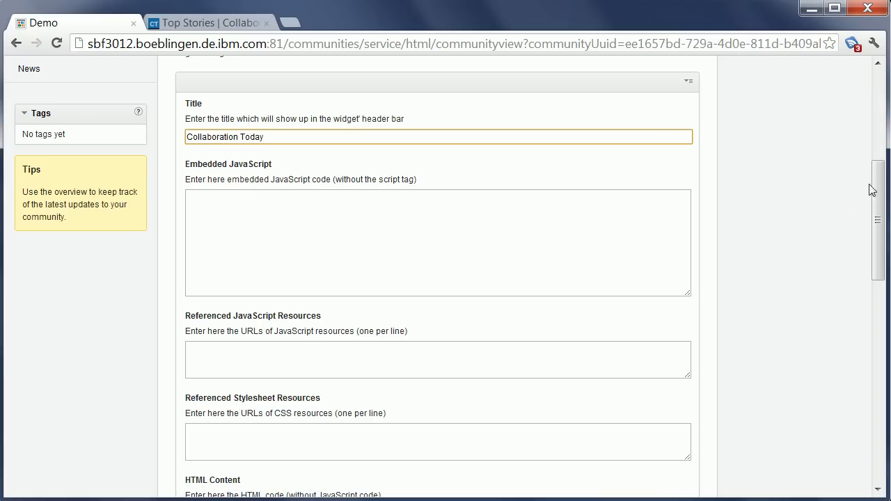
- Enter content 'Here goes the HTML content including <b>rich text</b>' and save
{"action": "scroll", "scroll_direction": "down", "scroll_amount": 3}
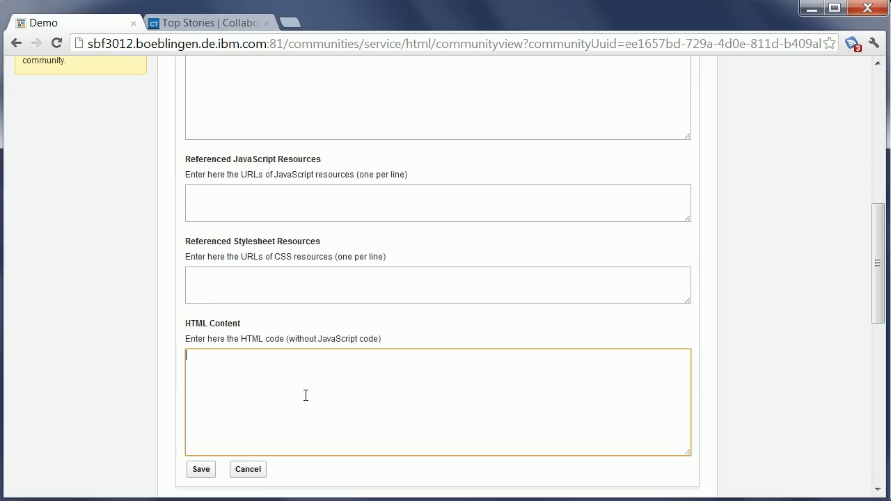
{"action": "type", "text": "Here goes the HTML content including <b>rich text</b>"}
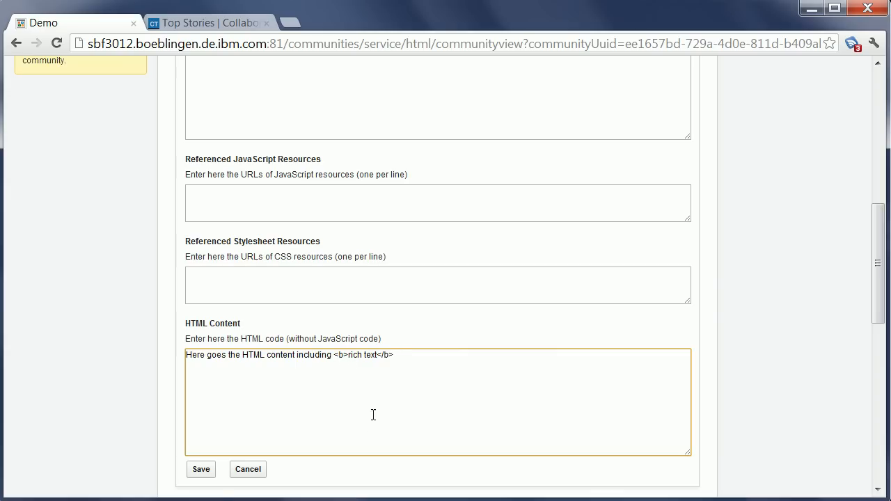
{"action": "left_click", "coordinate": [201, 468]}
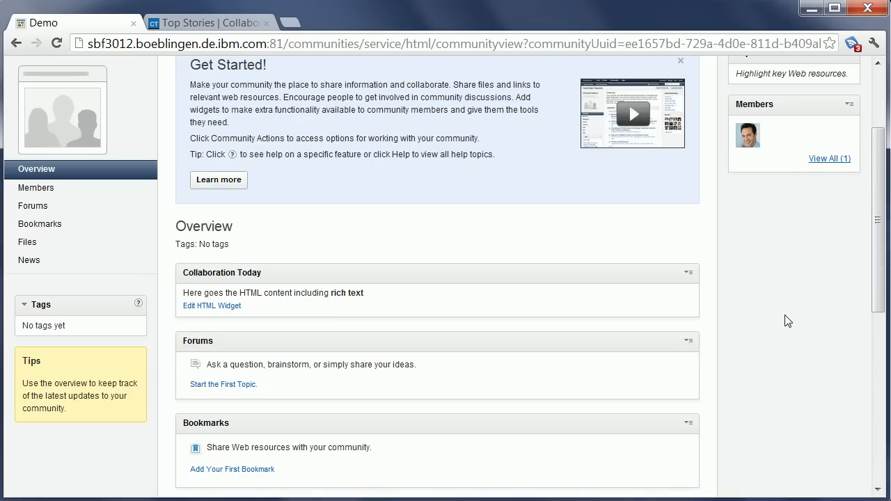
{"action": "mouse_move", "coordinate": [185, 277]}
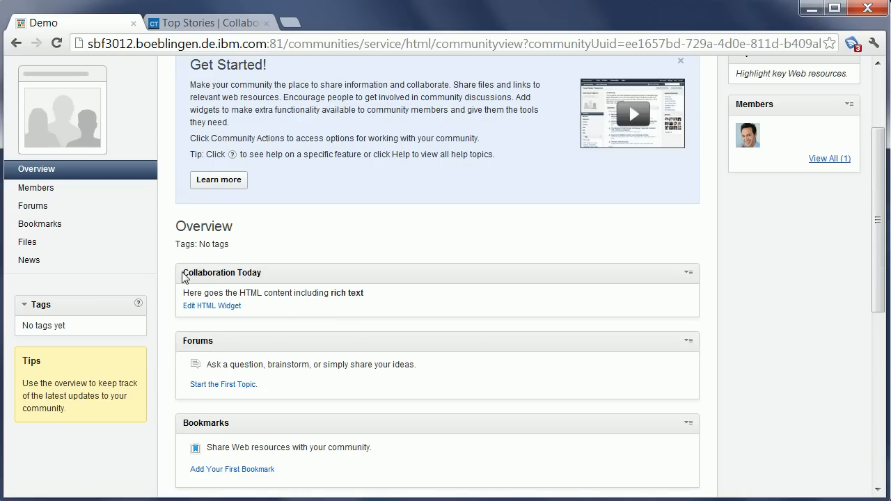
{"action": "mouse_move", "coordinate": [194, 298]}
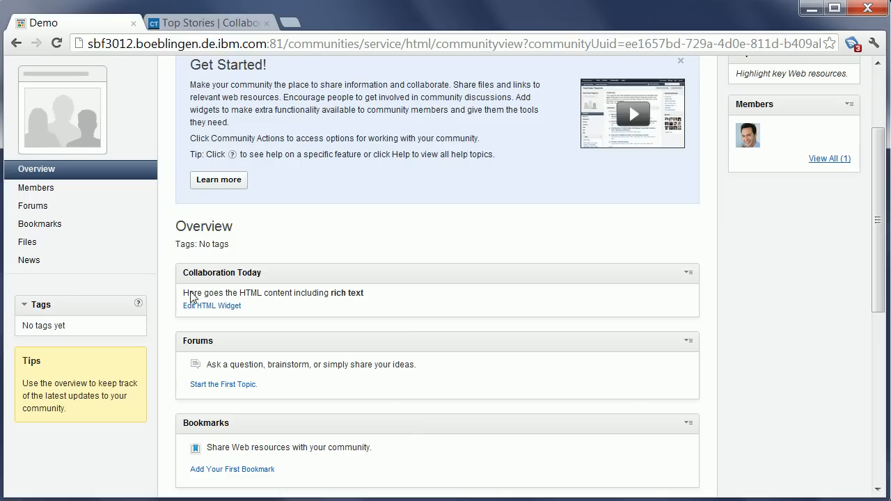
{"action": "mouse_move", "coordinate": [193, 297]}
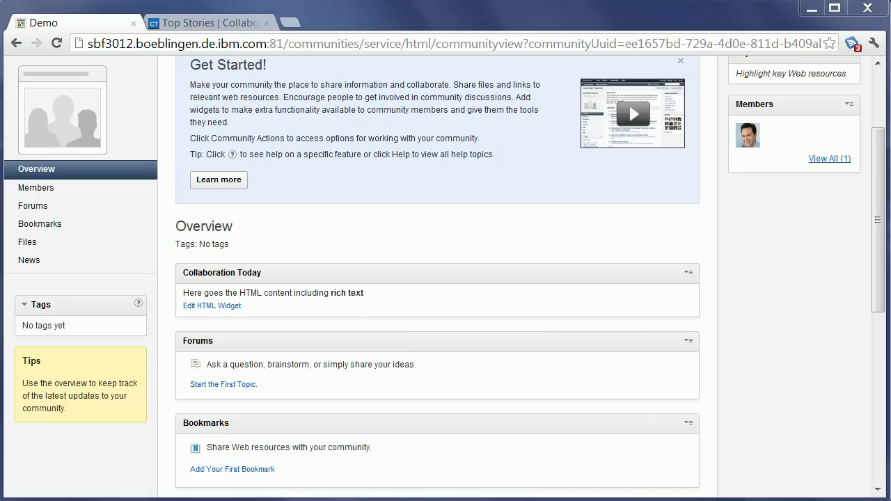
{"action": "mouse_move", "coordinate": [301, 334]}
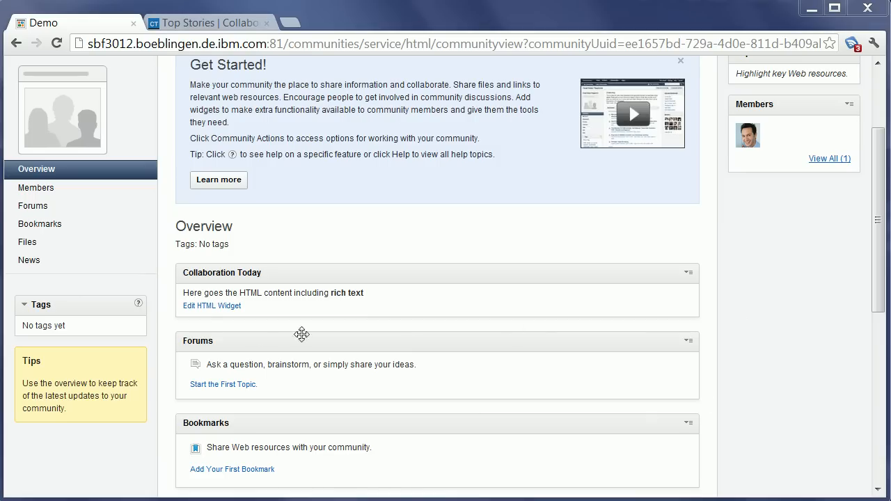
- Replace the widget content with a 640x360 YouTube iframe embed and save
{"action": "left_click", "coordinate": [211, 306]}
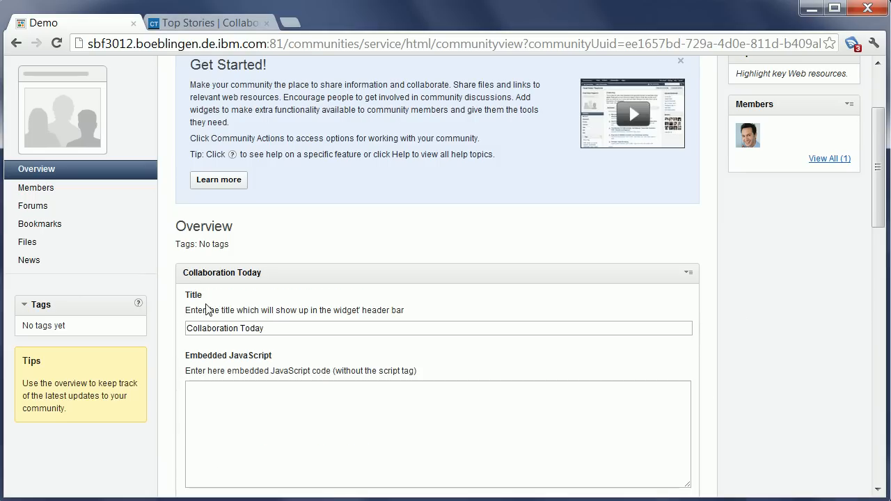
{"action": "scroll", "scroll_direction": "down", "scroll_amount": 3}
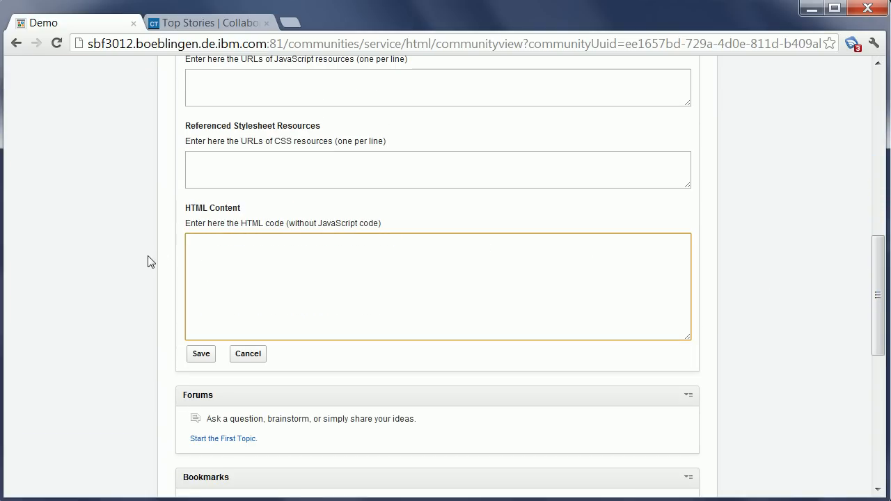
{"action": "type", "text": "<iframe width=\"640\" height=\"360\" src=\"http://www.youtube.com/embed/PYzZT-UgreA?rel=0\" frameborder=\"0\" allowfullscreen></iframe>"}
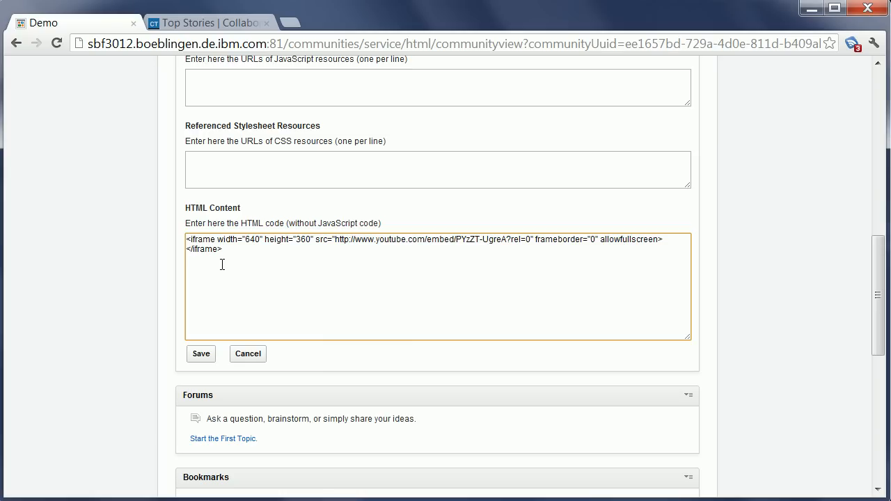
{"action": "mouse_move", "coordinate": [277, 294]}
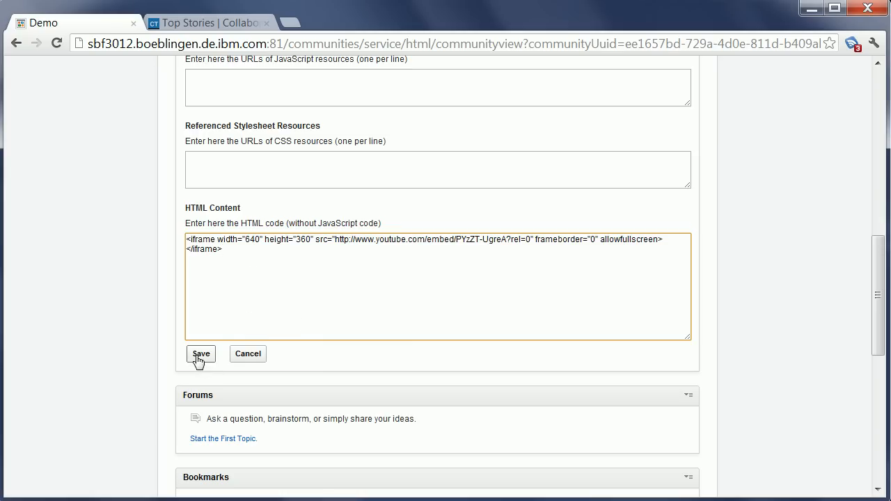
{"action": "left_click", "coordinate": [201, 353]}
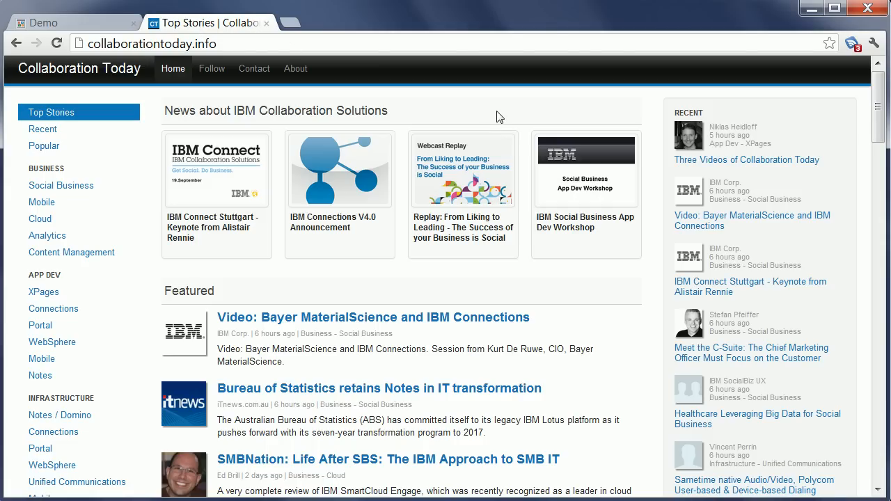
{"action": "mouse_move", "coordinate": [215, 102]}
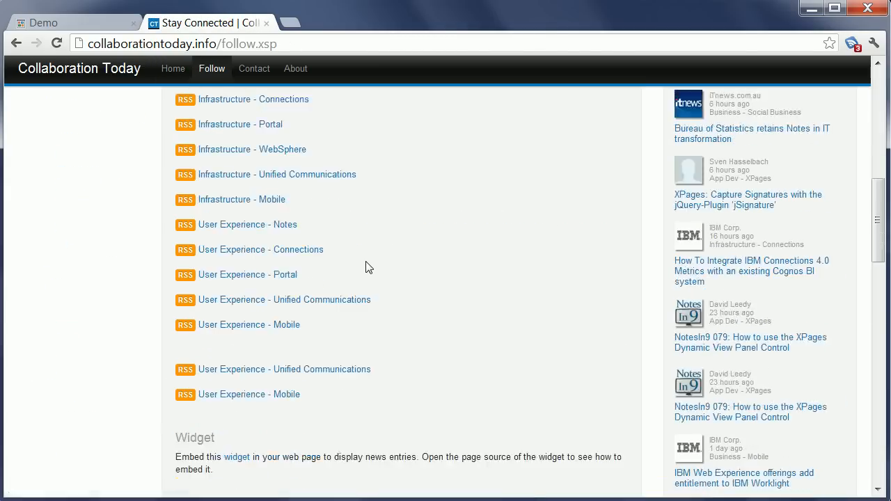
- Scroll through the Follow page's widget details, then return to the Demo tab
{"action": "scroll", "scroll_direction": "down", "scroll_amount": 3}
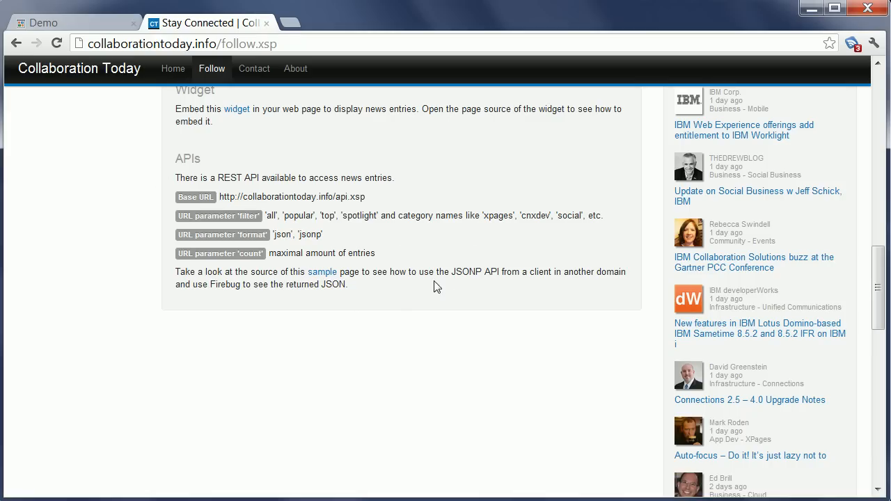
{"action": "left_click", "coordinate": [69, 22]}
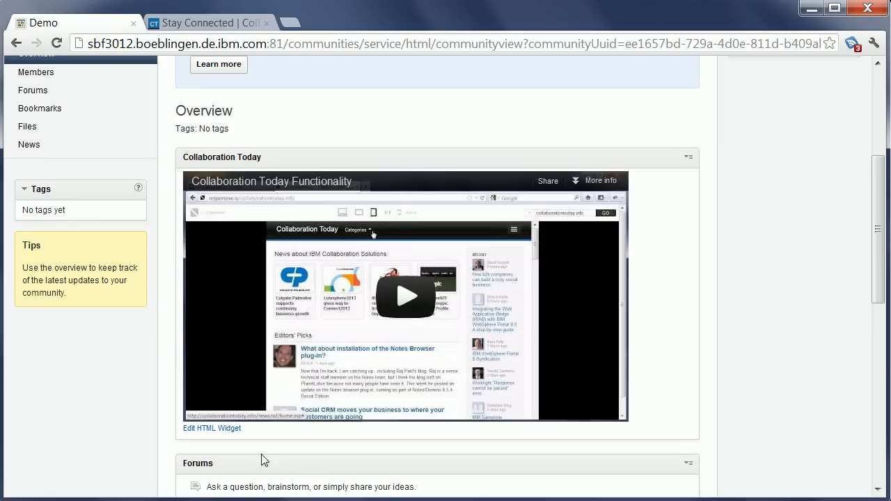
- Clear the old video embed and add the collab2day news-loading JavaScript
{"action": "left_click", "coordinate": [212, 428]}
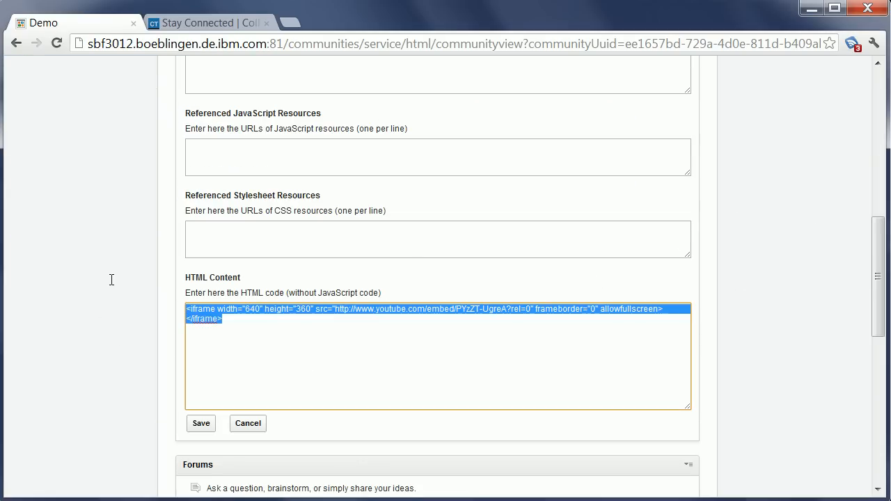
{"action": "key", "text": "Delete"}
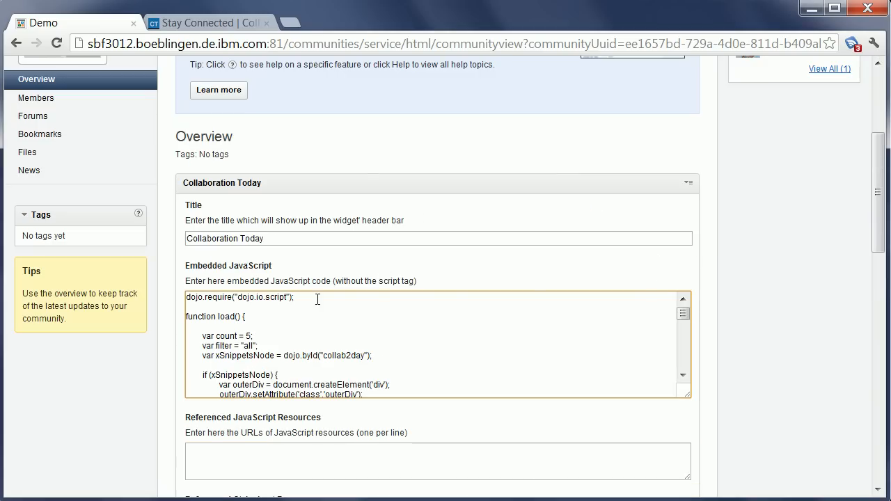
{"action": "mouse_move", "coordinate": [283, 277]}
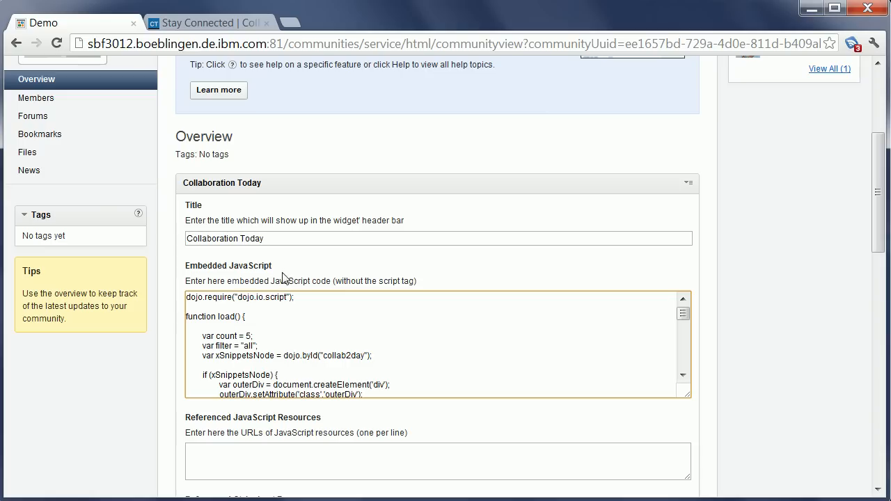
{"action": "mouse_move", "coordinate": [186, 270]}
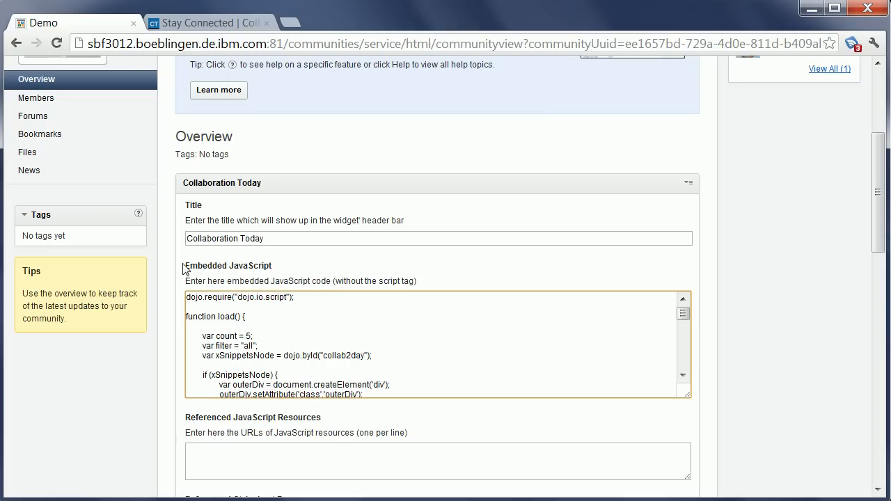
{"action": "mouse_move", "coordinate": [263, 277]}
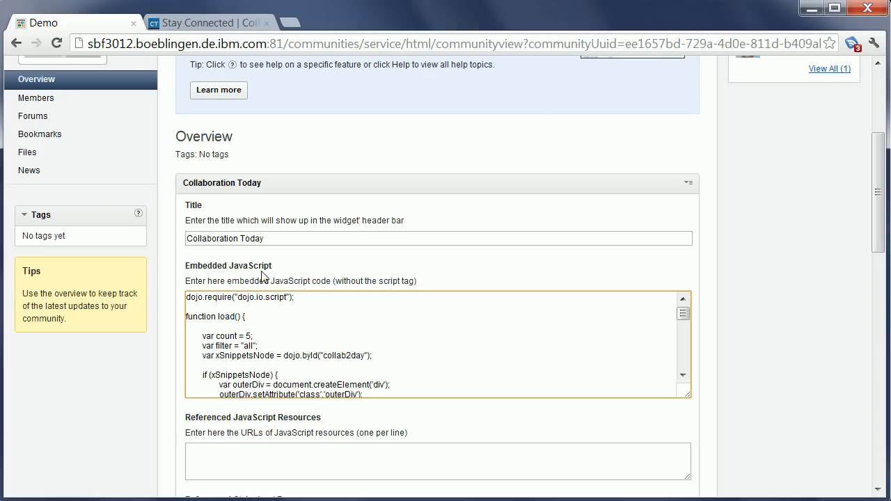
{"action": "left_click", "coordinate": [237, 460]}
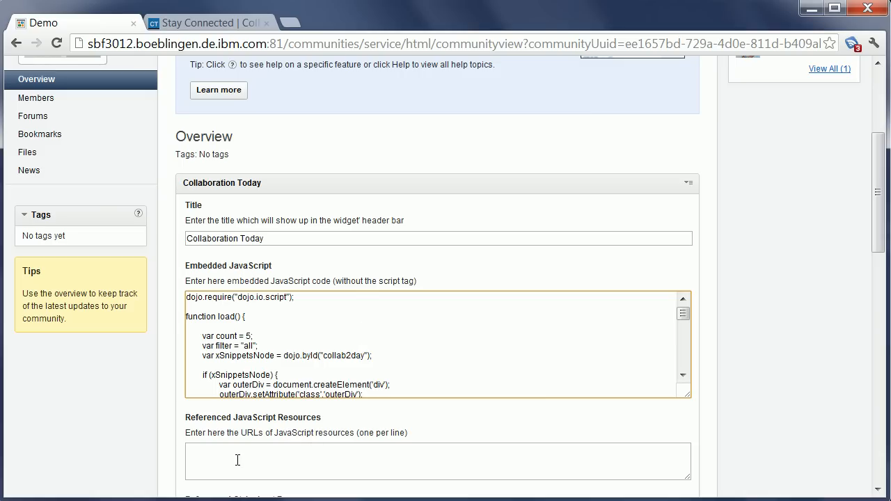
{"action": "mouse_move", "coordinate": [298, 455]}
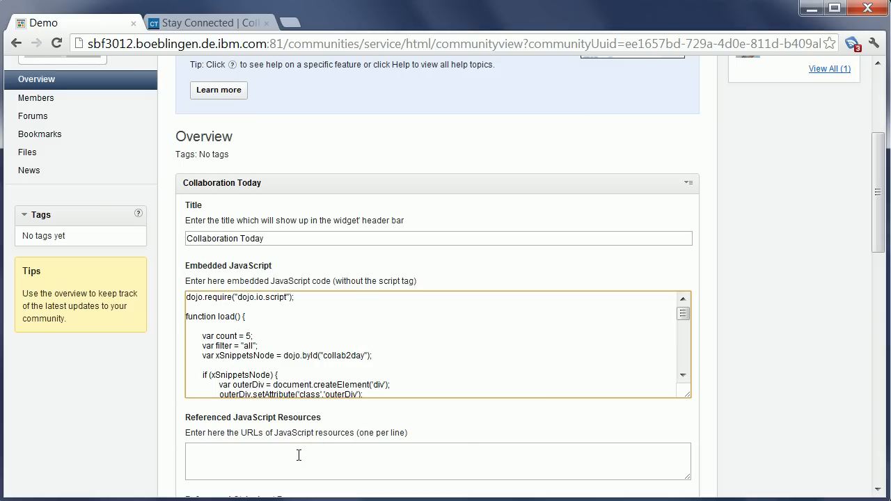
{"action": "scroll", "scroll_direction": "down", "scroll_amount": 3}
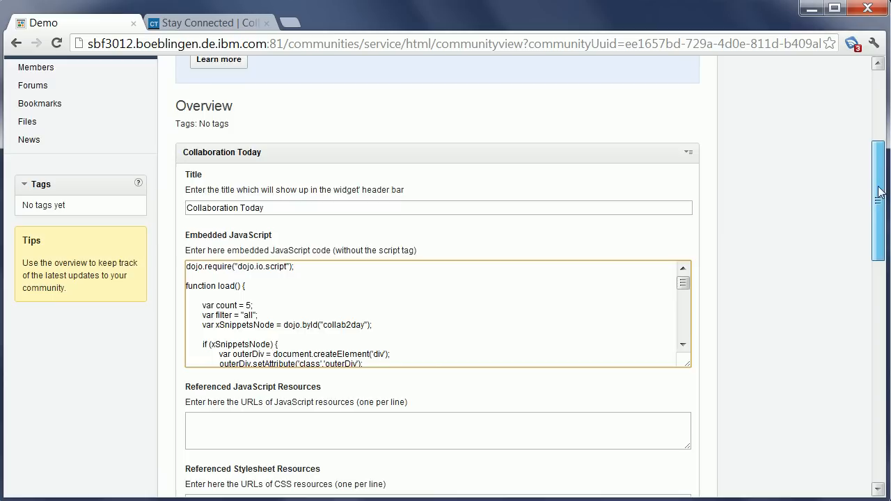
{"action": "scroll", "scroll_direction": "down", "scroll_amount": 3}
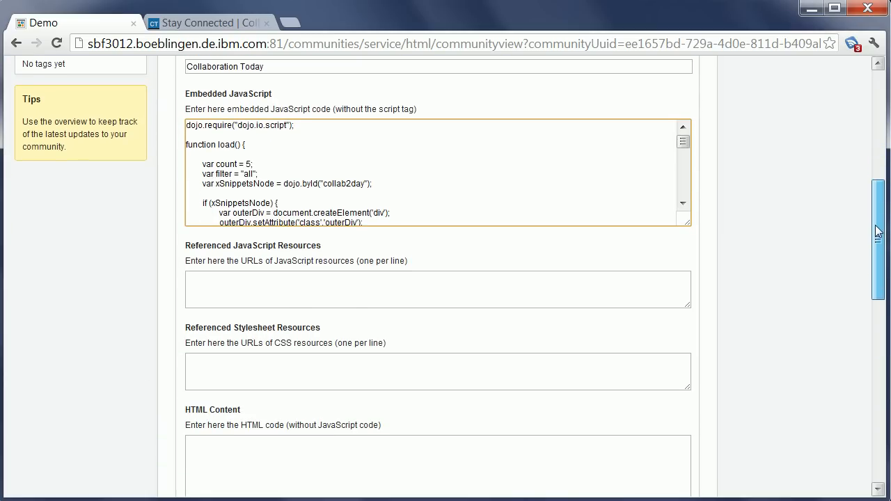
{"action": "scroll", "scroll_direction": "down", "scroll_amount": 3}
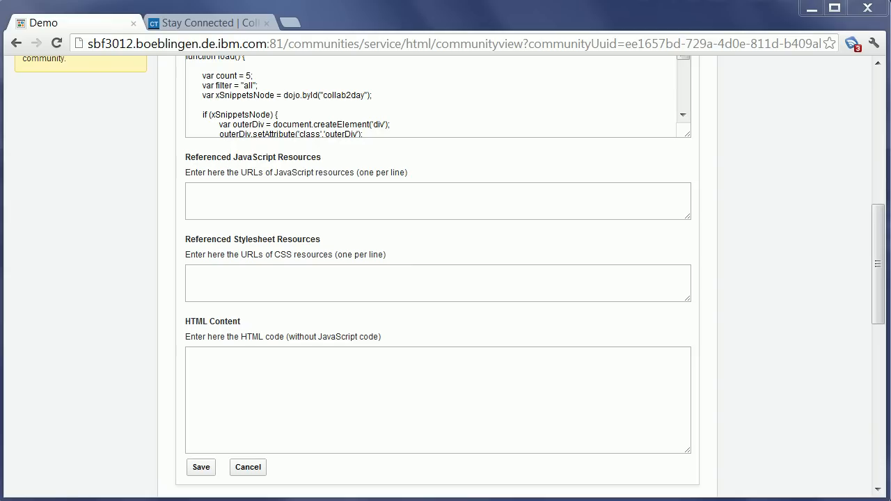
- Type <div id="collab2day"></div> into the HTML Content box
{"action": "type", "text": "<div id=\"collab2day\"></div>"}
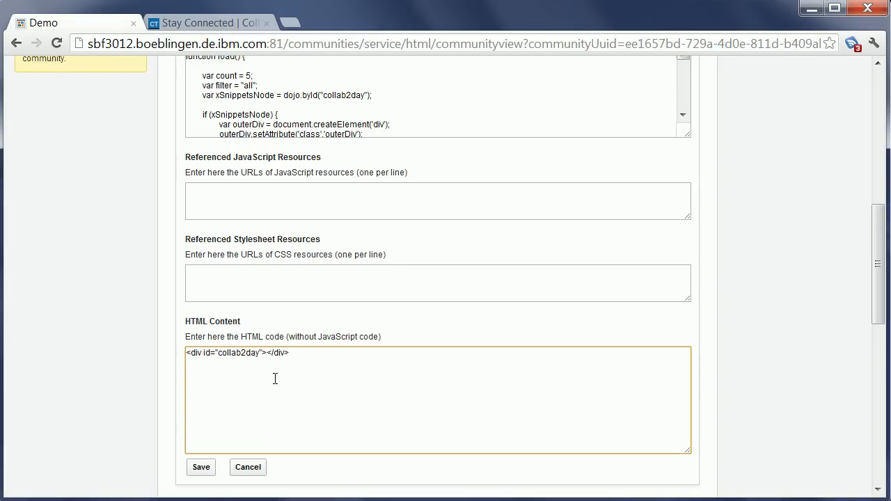
{"action": "mouse_move", "coordinate": [331, 403]}
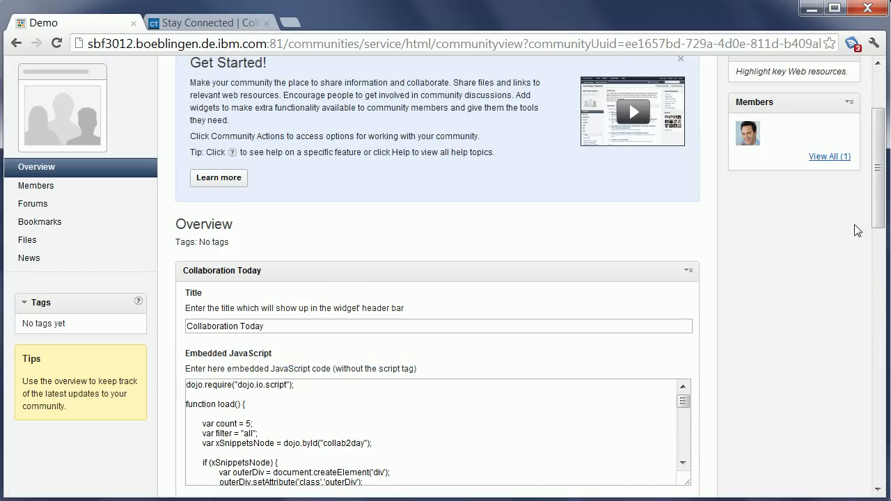
- Reference the collab2day.js resource URL instead of embedded script and save the widget
{"action": "scroll", "scroll_direction": "down", "scroll_amount": 3}
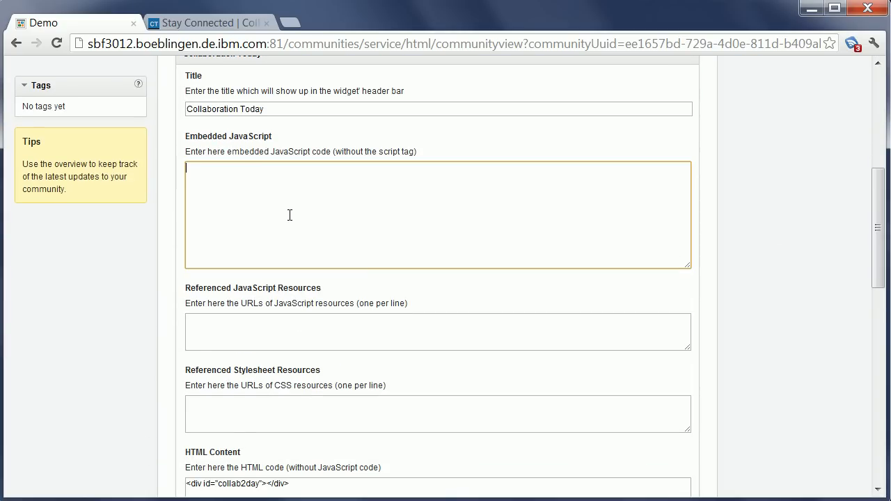
{"action": "left_click", "coordinate": [438, 331]}
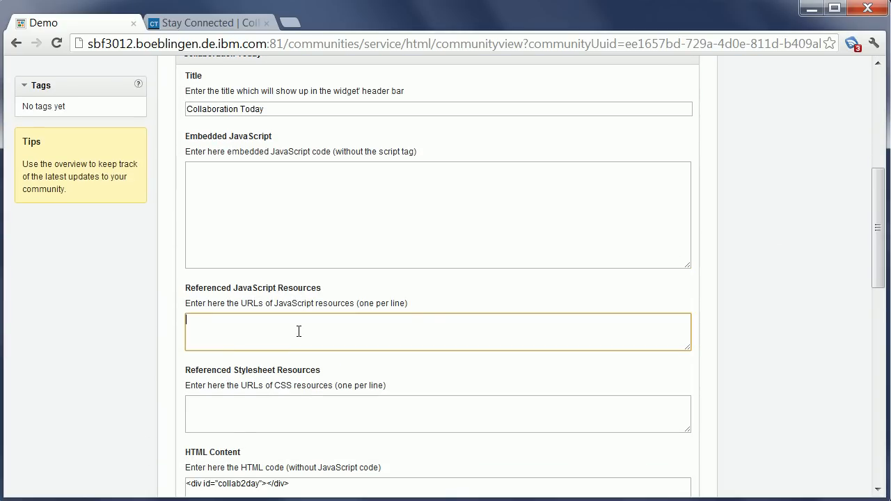
{"action": "type", "text": "http://sbf3012.boeblingen.de.ibm.com:81/communities/nav/common/styles/defaultTheme/collab2day.js"}
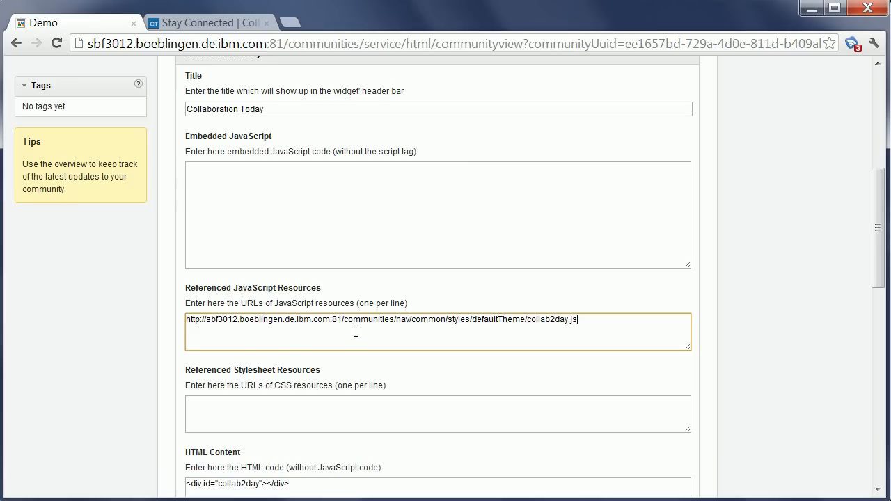
{"action": "scroll", "scroll_direction": "down", "scroll_amount": 3}
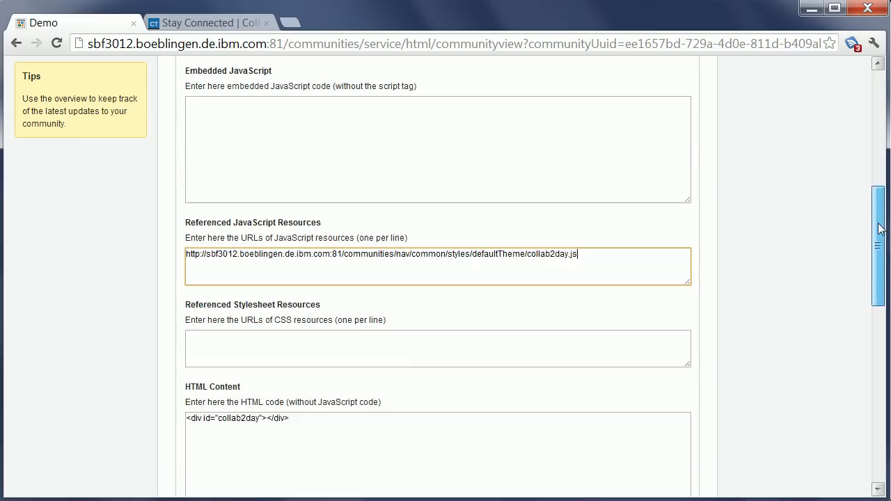
{"action": "scroll", "scroll_direction": "down", "scroll_amount": 3}
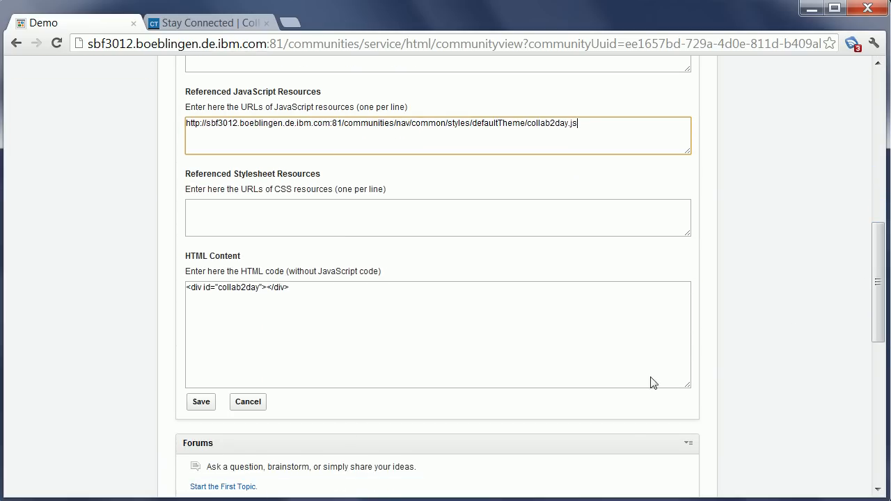
{"action": "left_click", "coordinate": [200, 401]}
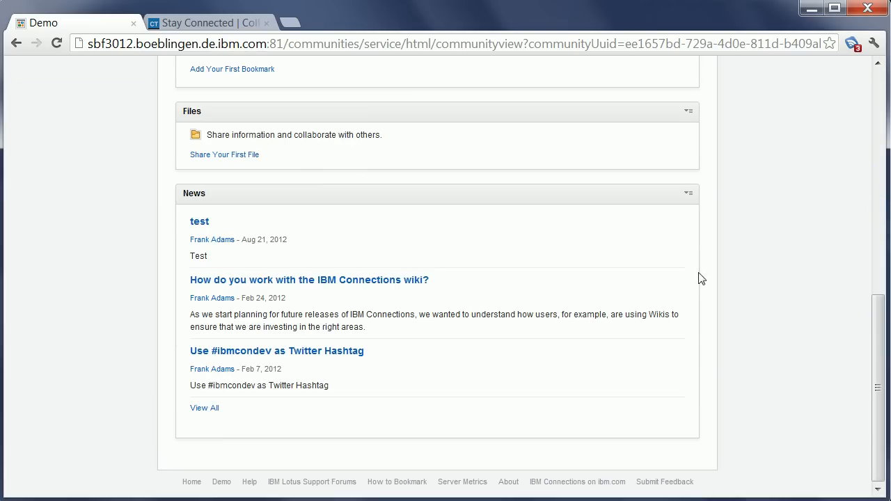
{"action": "left_click", "coordinate": [56, 43]}
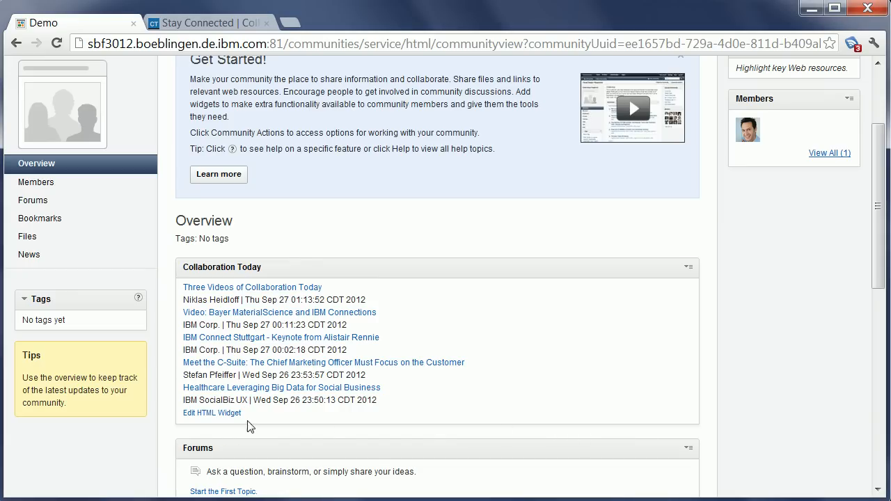
- Add the collab2day.css stylesheet URL to the widget and save
{"action": "left_click", "coordinate": [212, 413]}
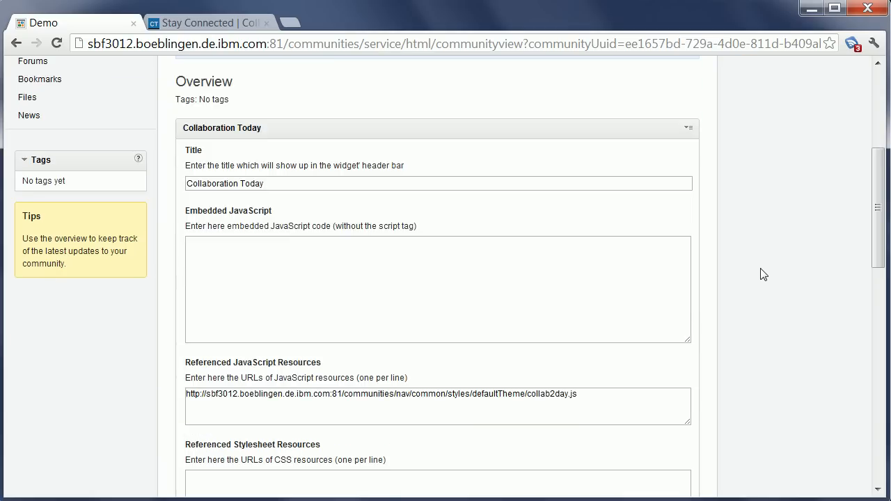
{"action": "scroll", "scroll_direction": "down", "scroll_amount": 3}
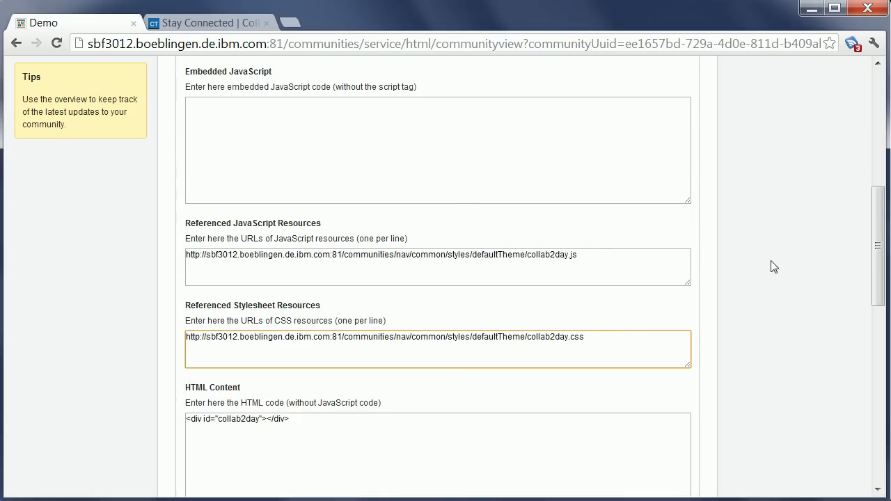
{"action": "scroll", "scroll_direction": "down", "scroll_amount": 3}
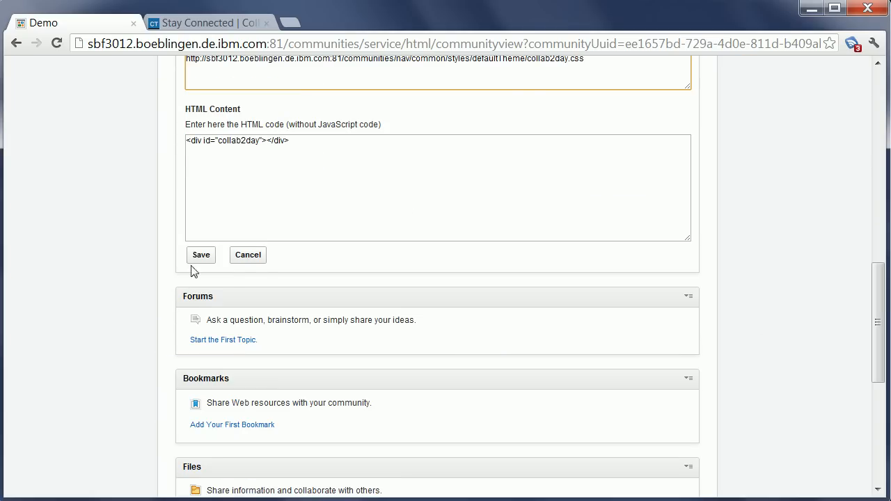
{"action": "left_click", "coordinate": [200, 255]}
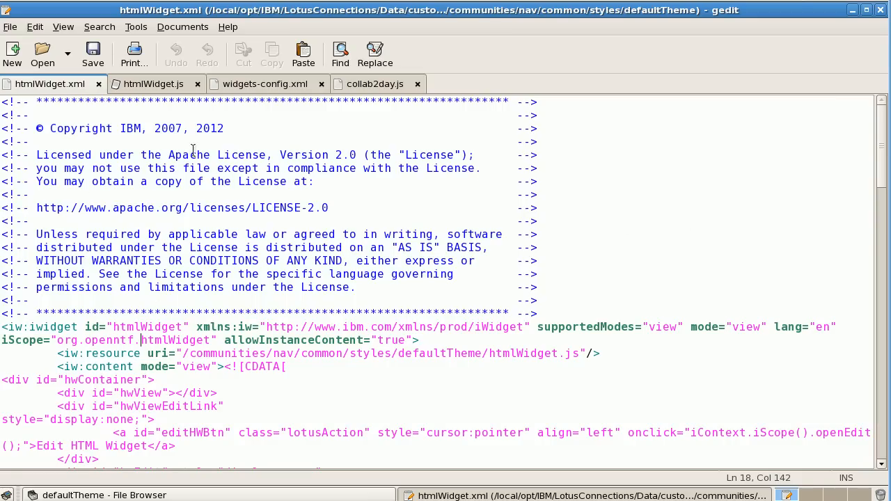
- Show the HTMLWidget url line in widgets-config.xml, then htmlWidget.xml and htmlWidget.js
{"action": "left_click", "coordinate": [264, 84]}
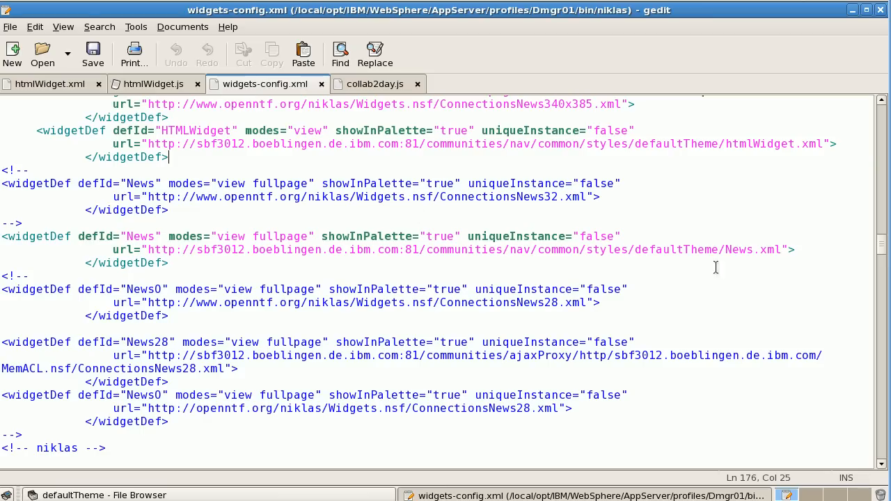
{"action": "left_click", "coordinate": [33, 132]}
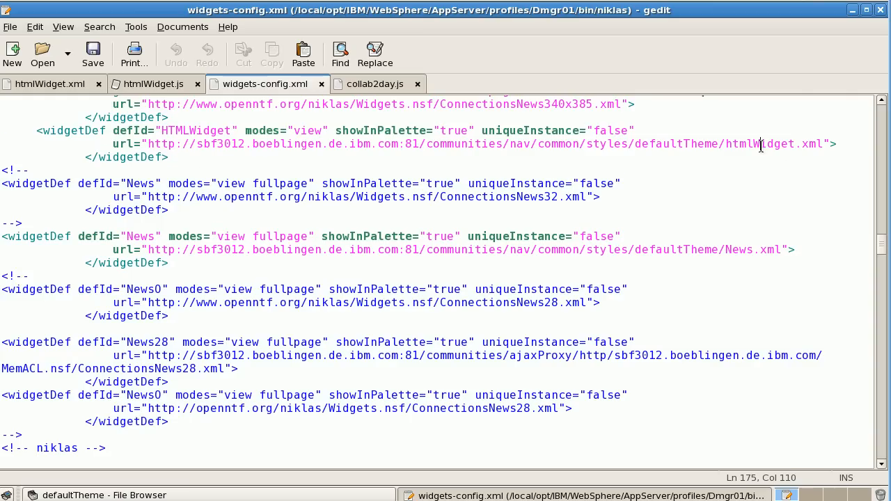
{"action": "mouse_move", "coordinate": [34, 112]}
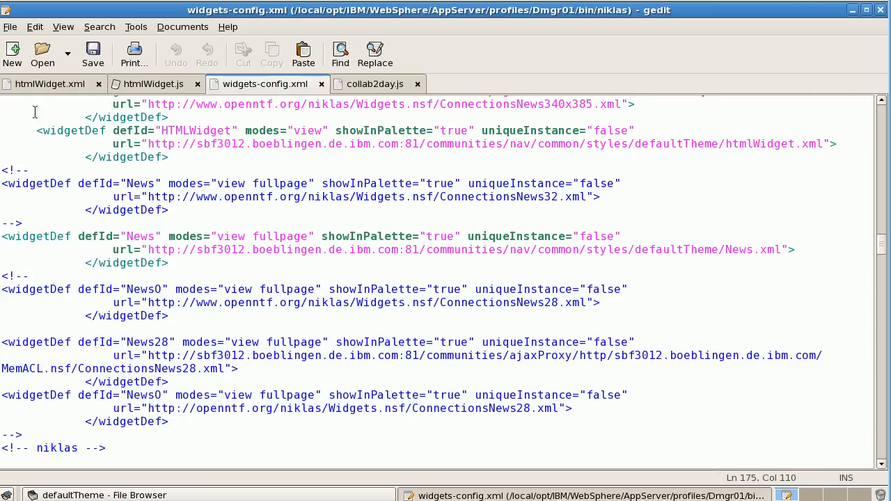
{"action": "left_click", "coordinate": [47, 84]}
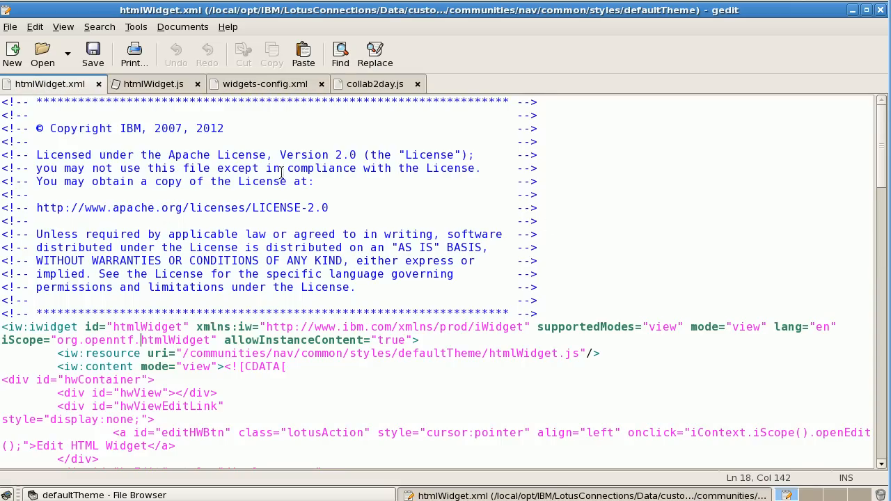
{"action": "mouse_move", "coordinate": [288, 293]}
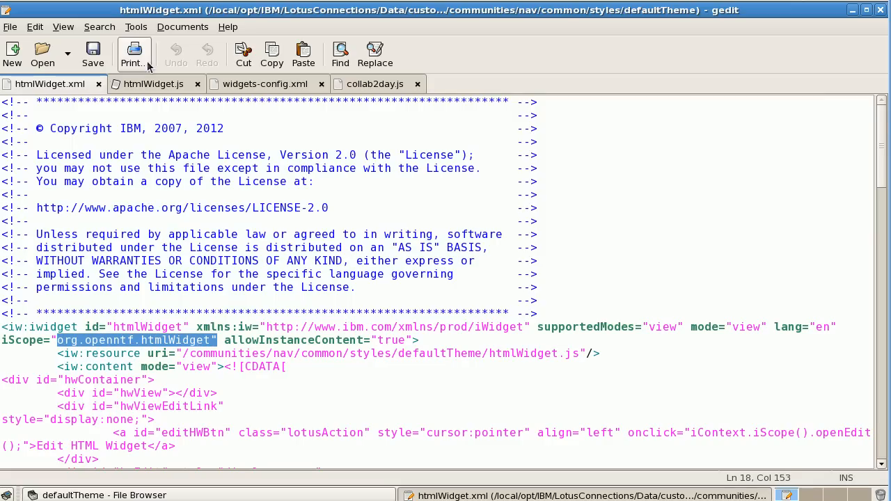
{"action": "left_click", "coordinate": [150, 83]}
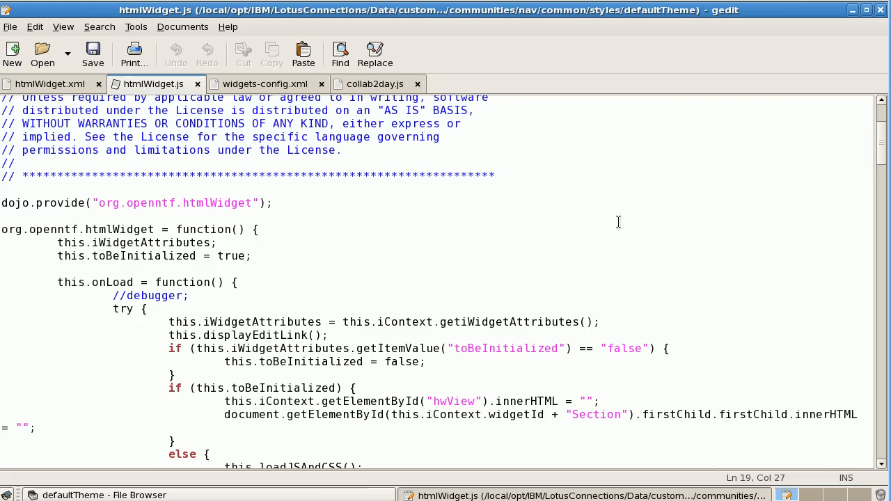